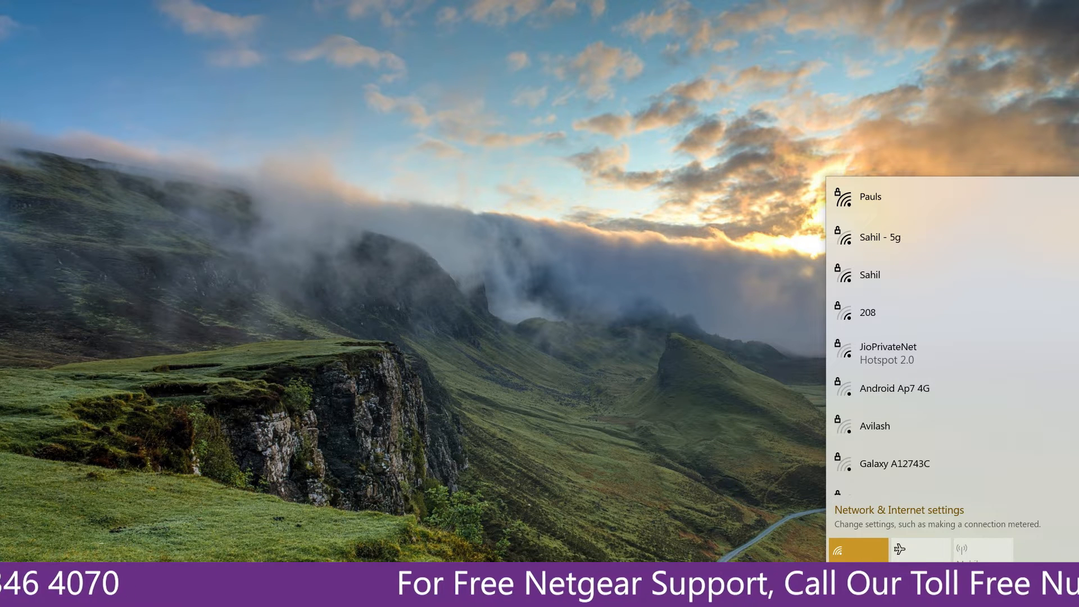
# Step: Show the Windows 10 list of nearby Wi-Fi networks from the taskbar
pyautogui.click(893, 196)
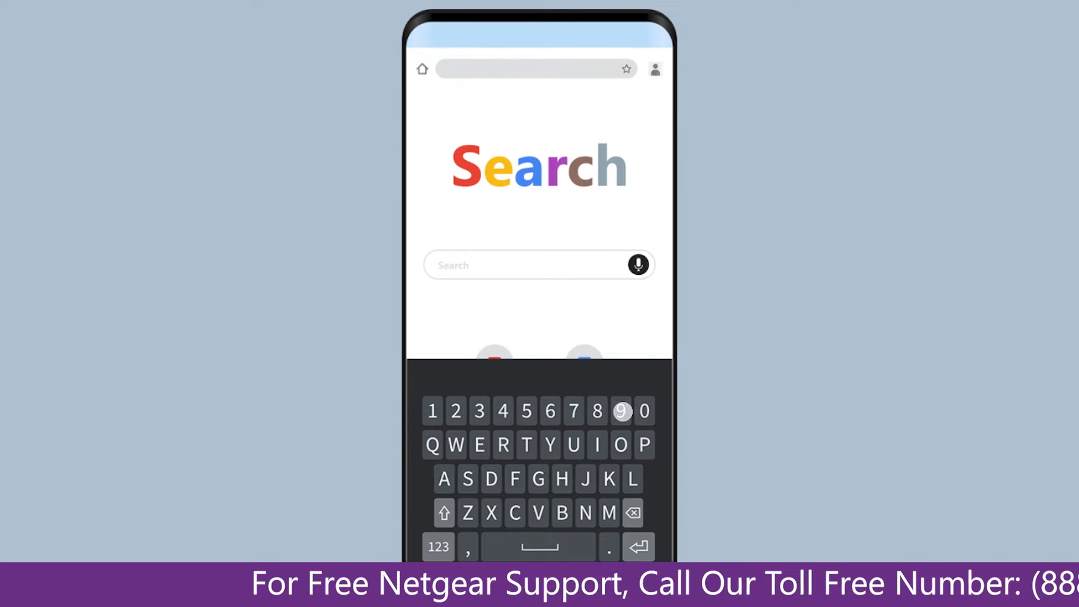
# Step: Load the extender setup page at 192.168.1.250 in the mobile browser
pyautogui.click(597, 411)
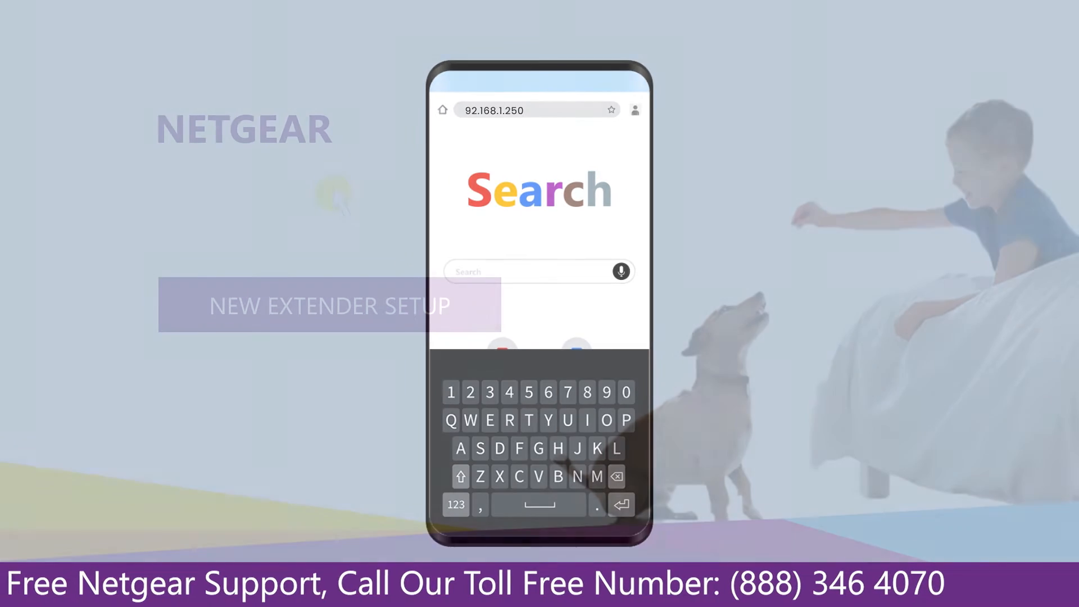
pyautogui.click(329, 306)
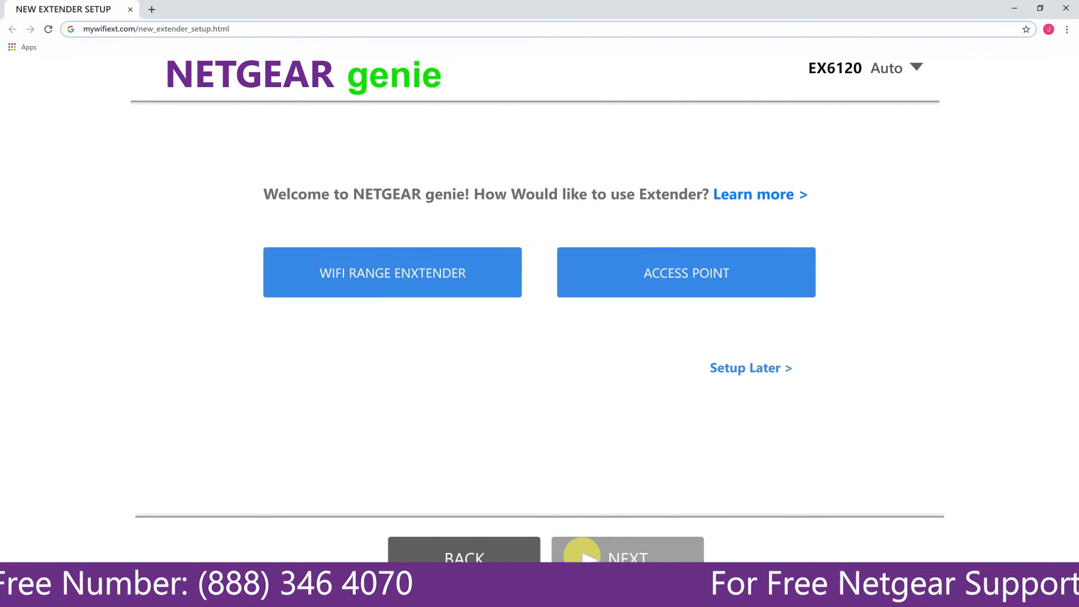
# Step: Choose WiFi Range Extender mode to reach the 2.4 GHz network list
pyautogui.click(393, 273)
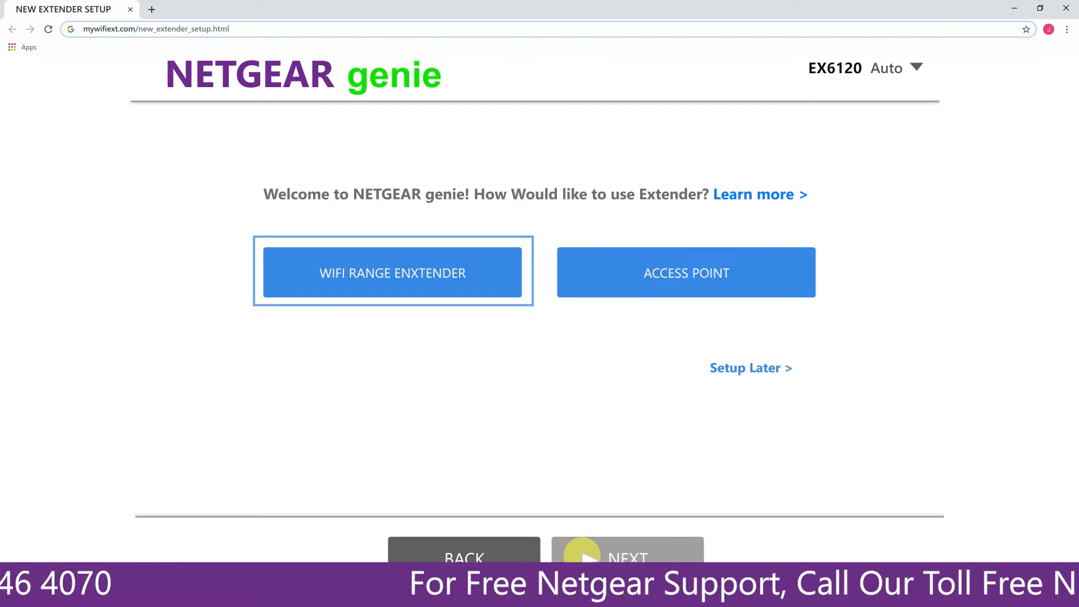
pyautogui.click(687, 272)
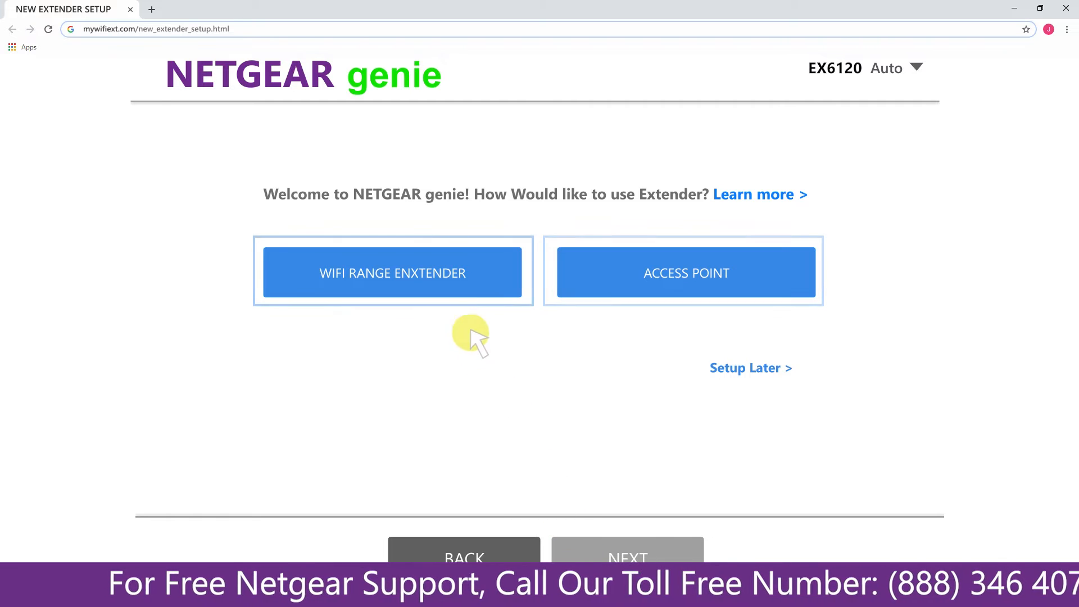
pyautogui.click(393, 273)
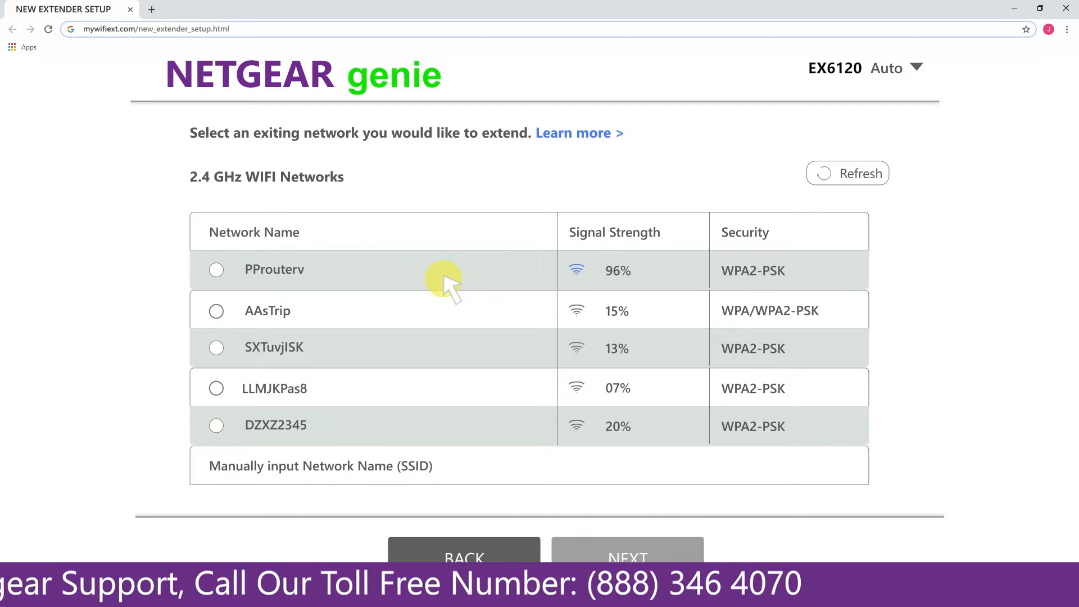
pyautogui.moveTo(334, 278)
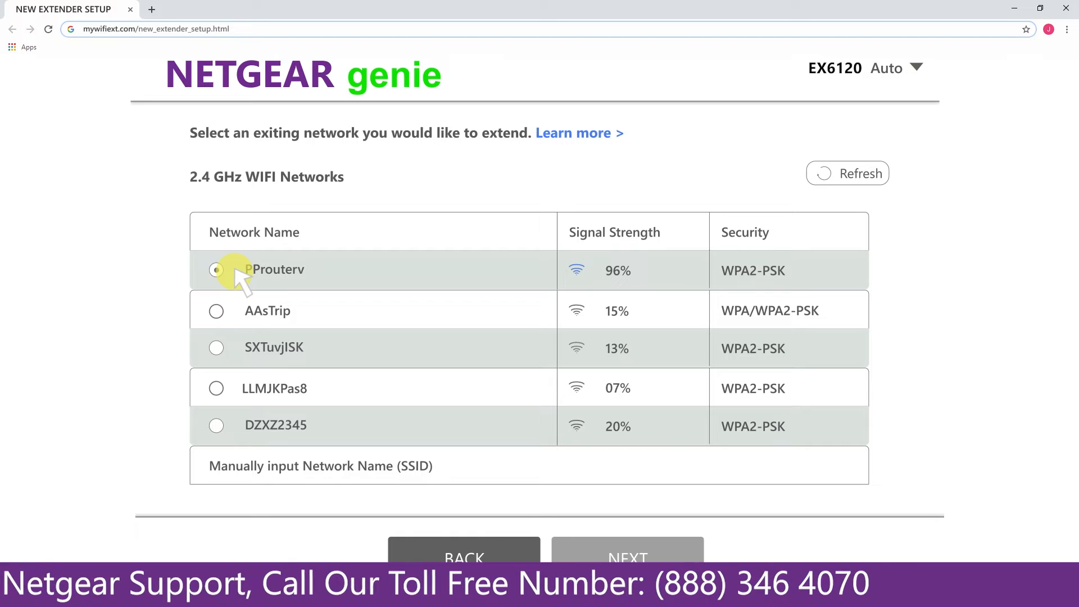
# Step: Select PProuterv from the 2.4 GHz network list
pyautogui.click(215, 269)
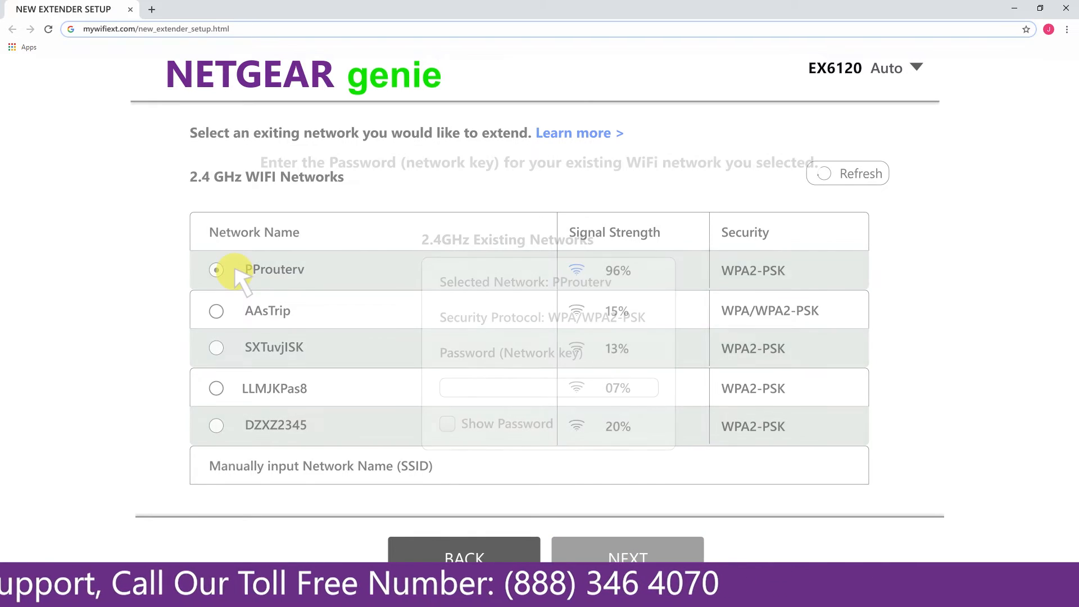
# Step: Enter the PProuterv network password and continue to the PProuter_EXT settings
pyautogui.click(216, 269)
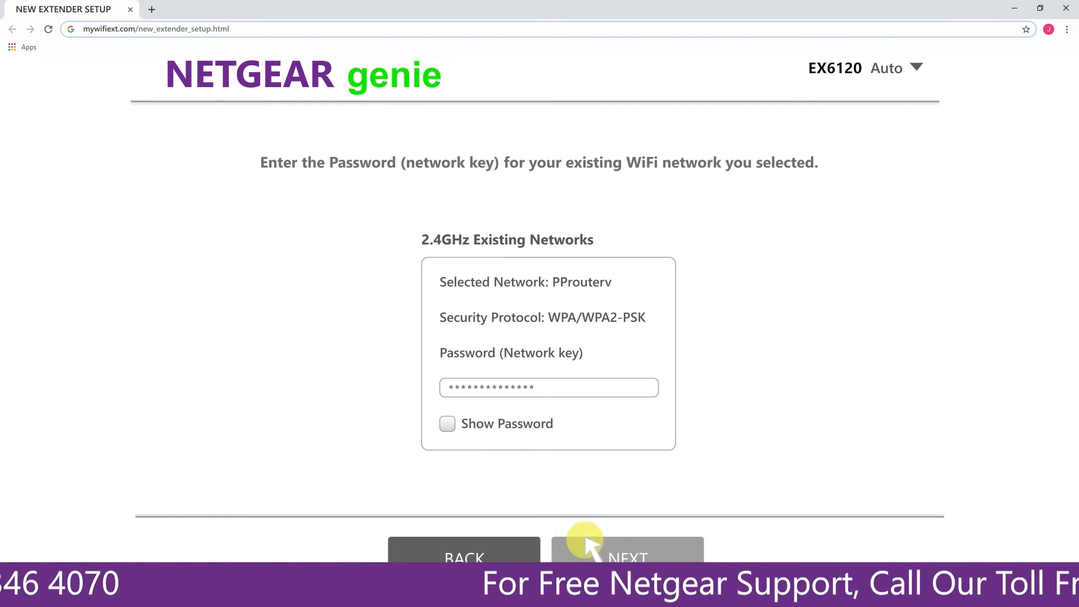
pyautogui.click(629, 558)
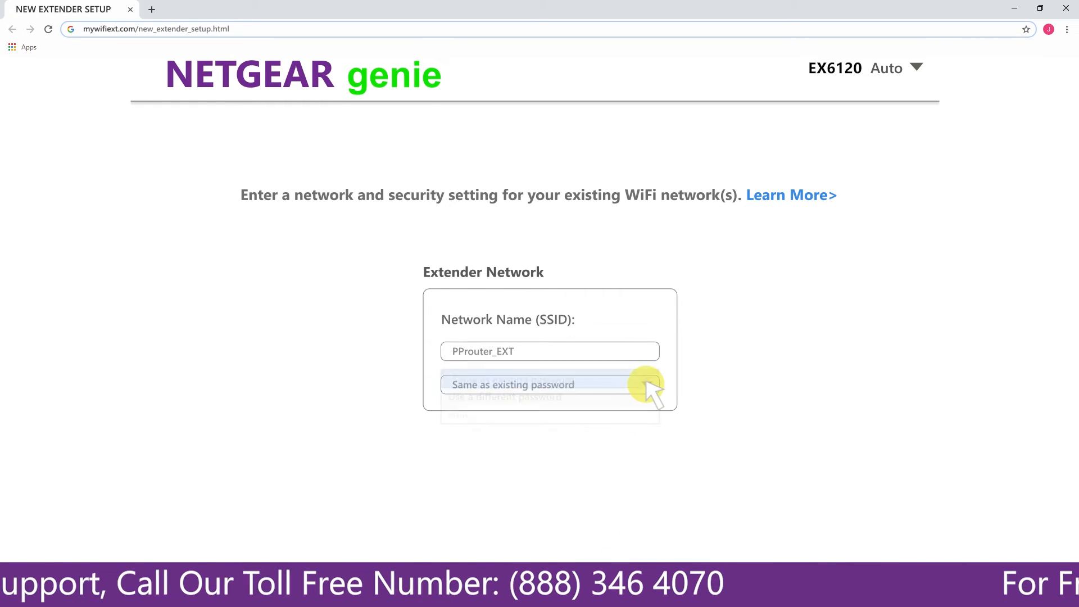
# Step: Give PProuter_EXT the same password as the existing network and apply
pyautogui.click(550, 384)
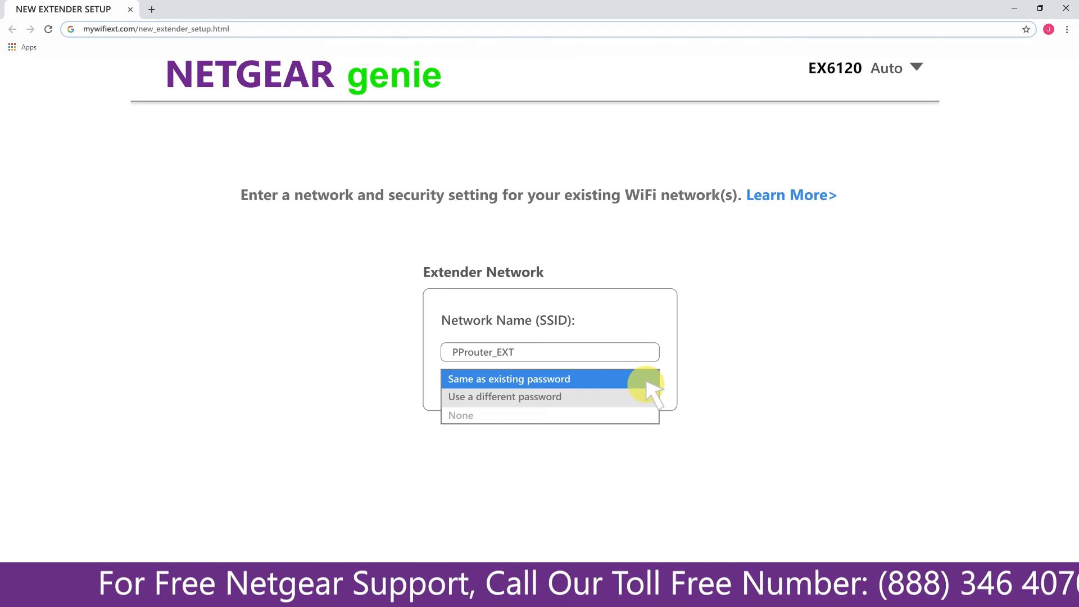
pyautogui.click(508, 379)
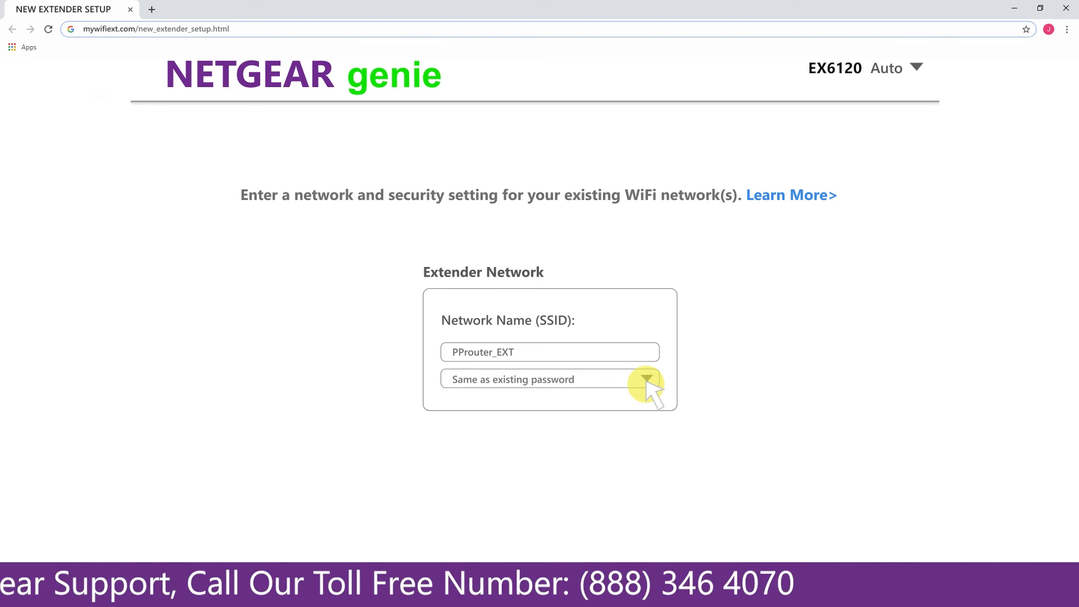
pyautogui.click(645, 384)
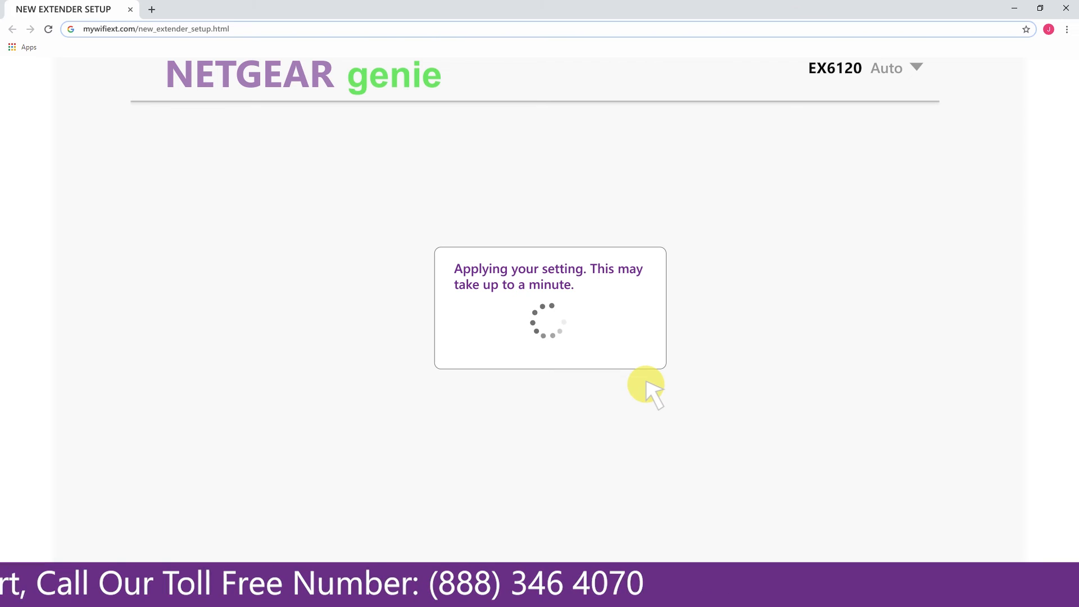